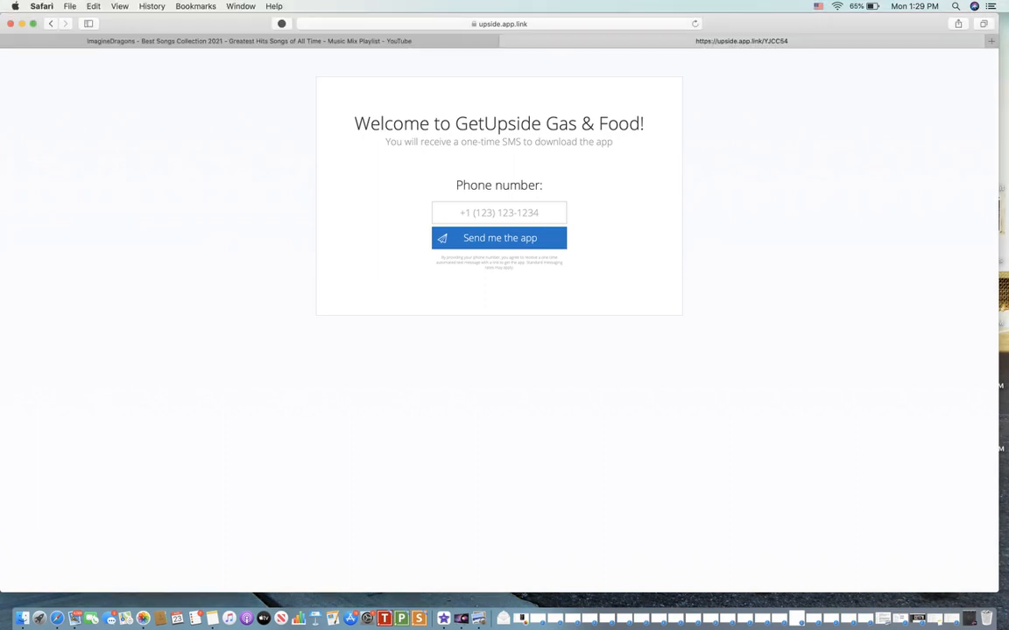
Place the cursor in the empty Phone number box on the GetUpside download page
click(499, 212)
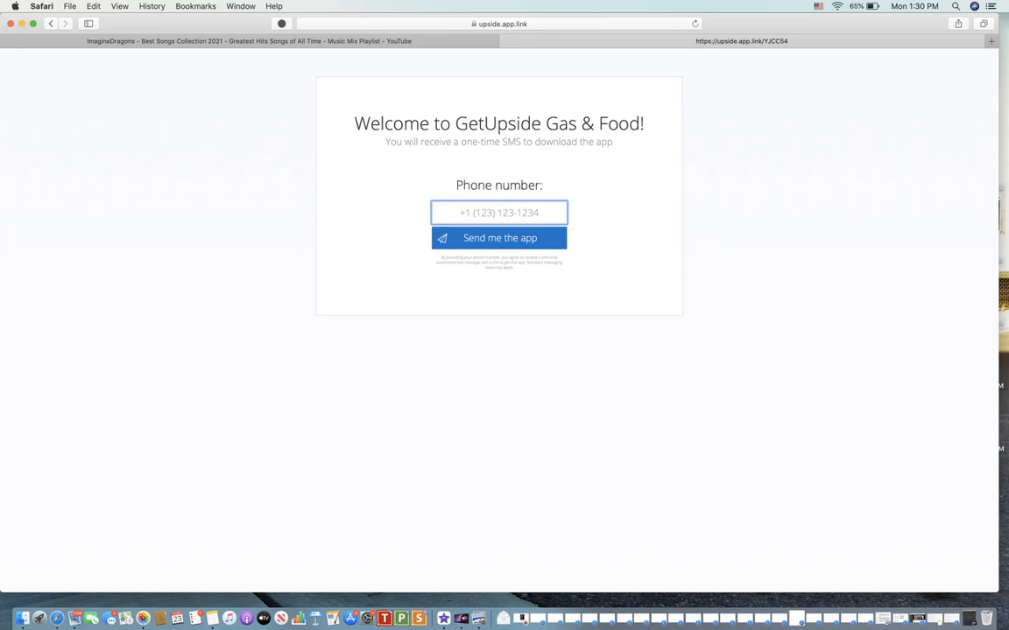
click(498, 212)
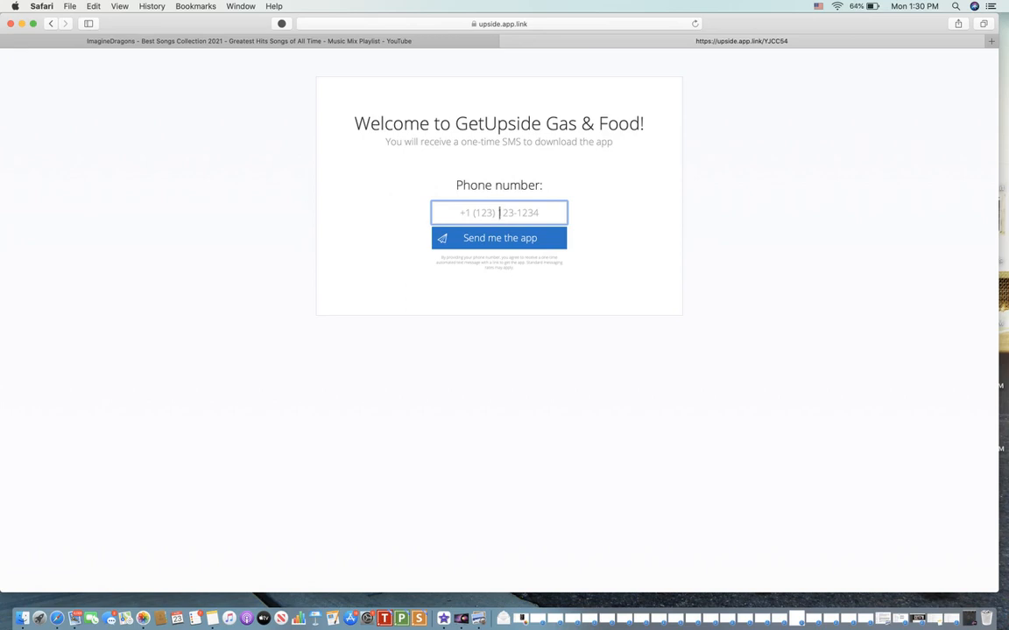